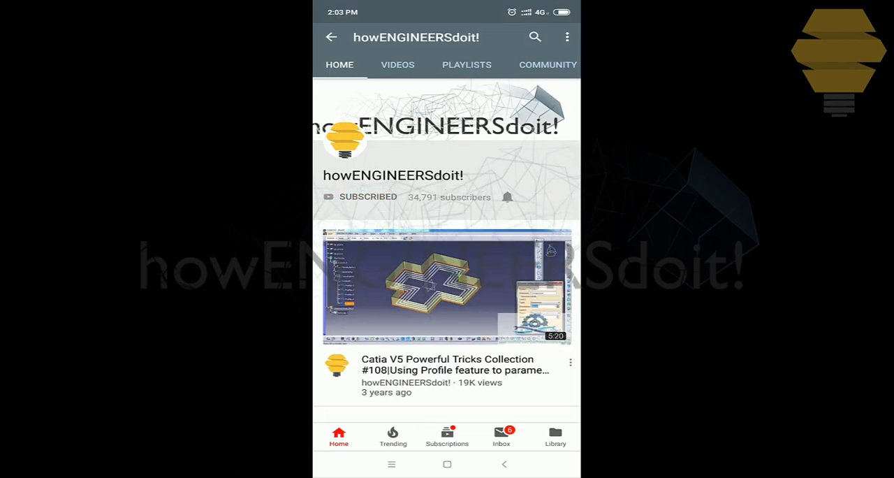
# Step through the two saved lattice-sphere render JPGs in Windows Photo Viewer.
pyautogui.click(507, 196)
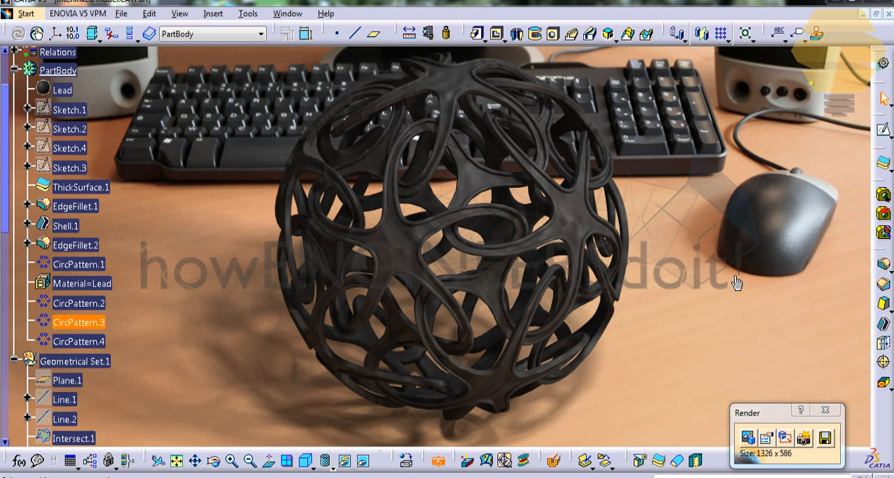
pyautogui.moveTo(314, 121)
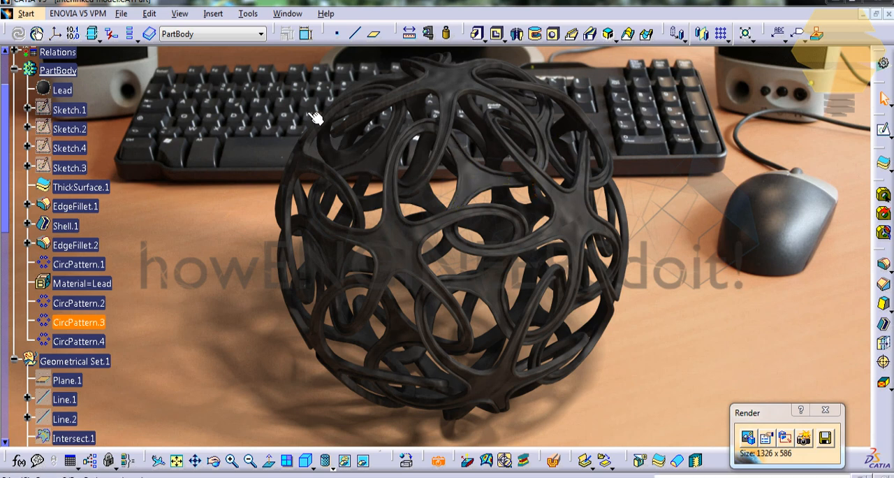
pyautogui.moveTo(654, 166)
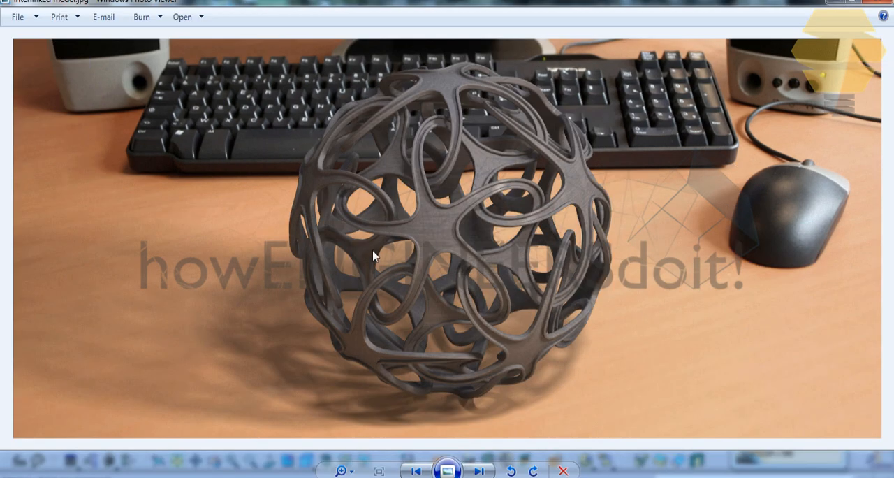
pyautogui.click(480, 469)
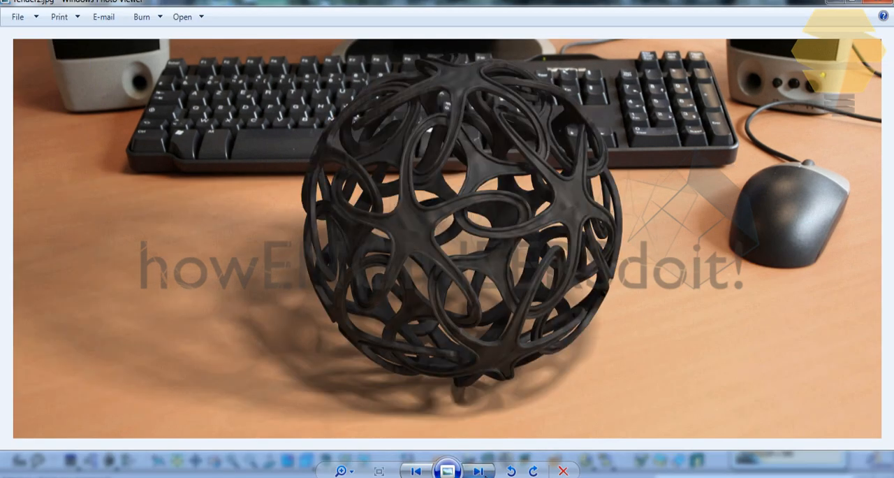
pyautogui.click(480, 469)
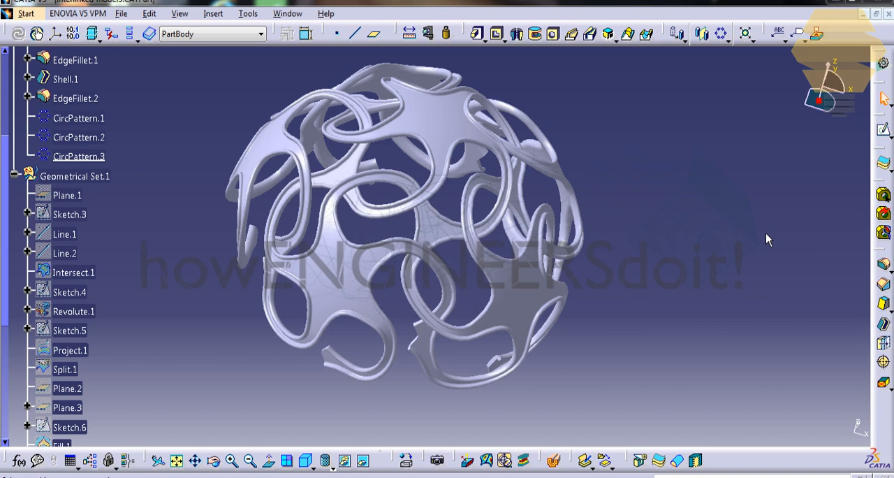
pyautogui.moveTo(452, 201)
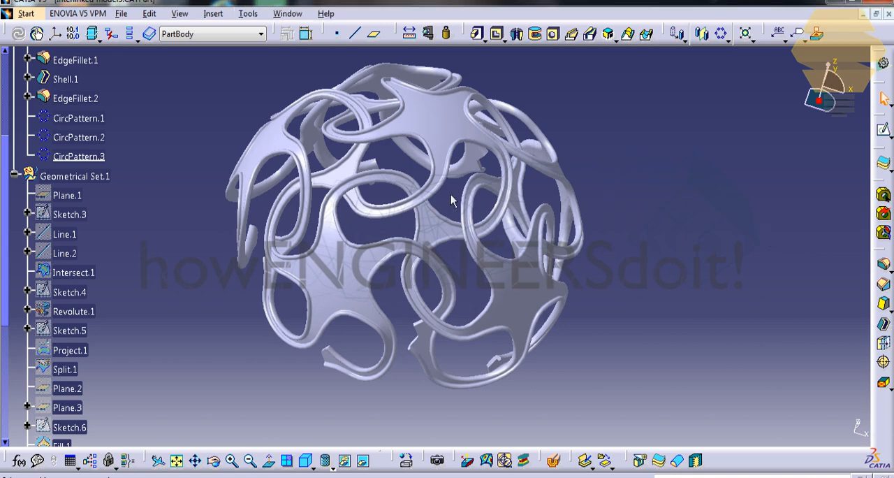
pyautogui.moveTo(189, 166)
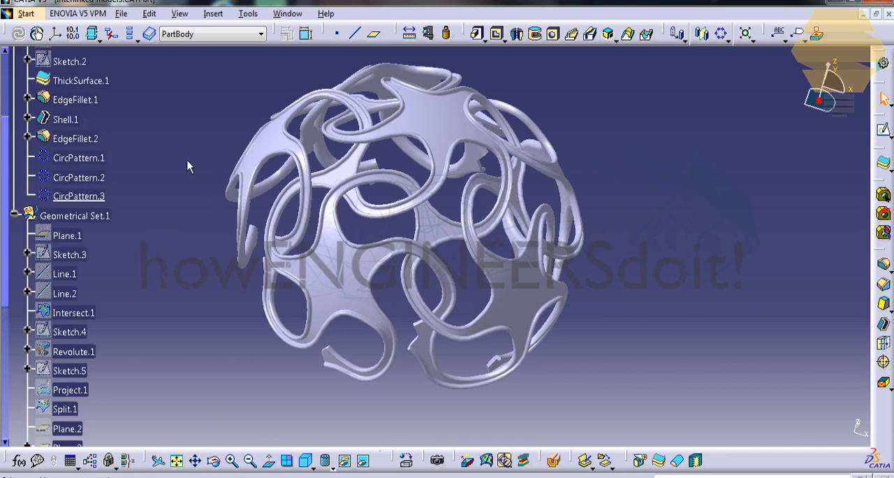
pyautogui.moveTo(97, 314)
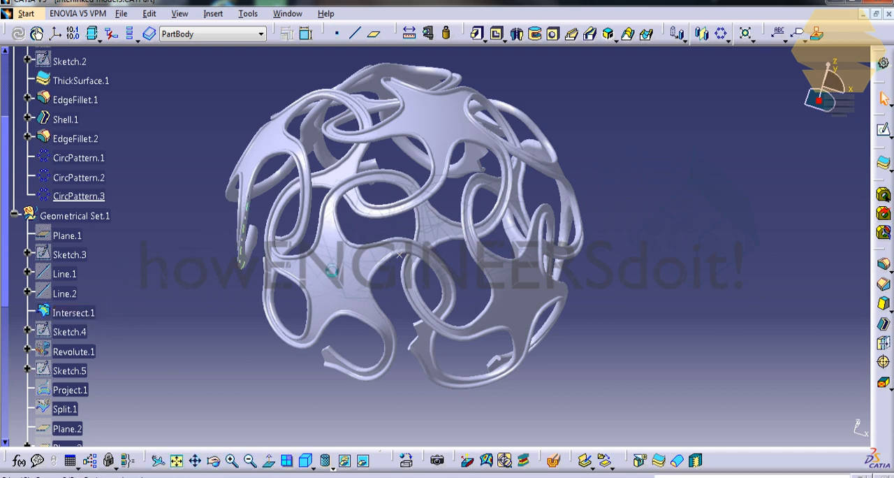
# Launch the Plane tool to begin a new reference plane.
pyautogui.click(78, 196)
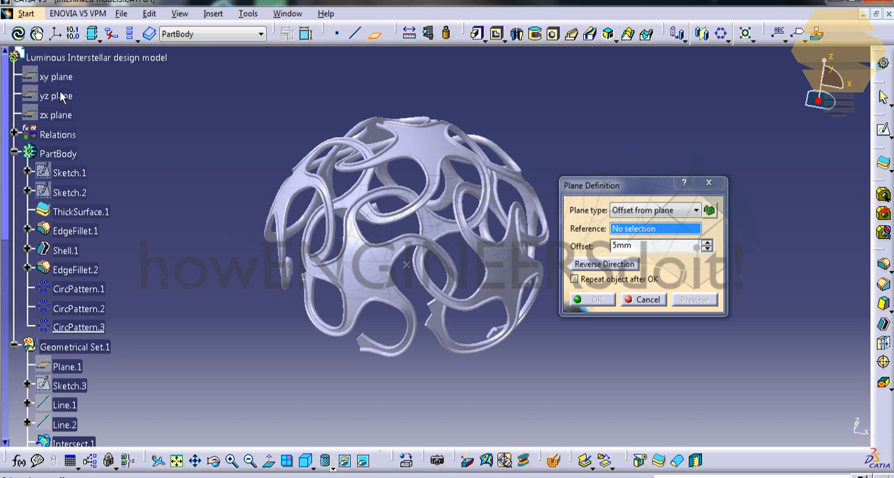
# Create Plane.4 parallel to the xy plane through Intersect.1, orbiting to check it.
pyautogui.click(57, 77)
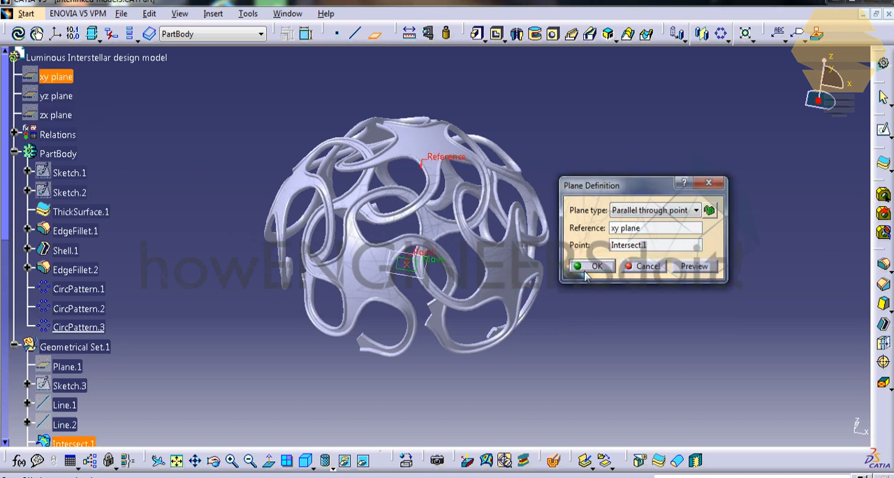
pyautogui.click(595, 266)
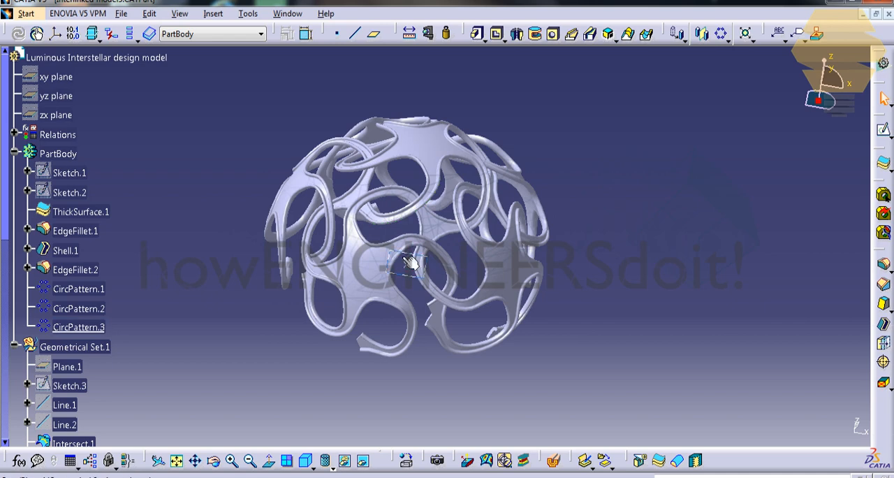
pyautogui.click(79, 327)
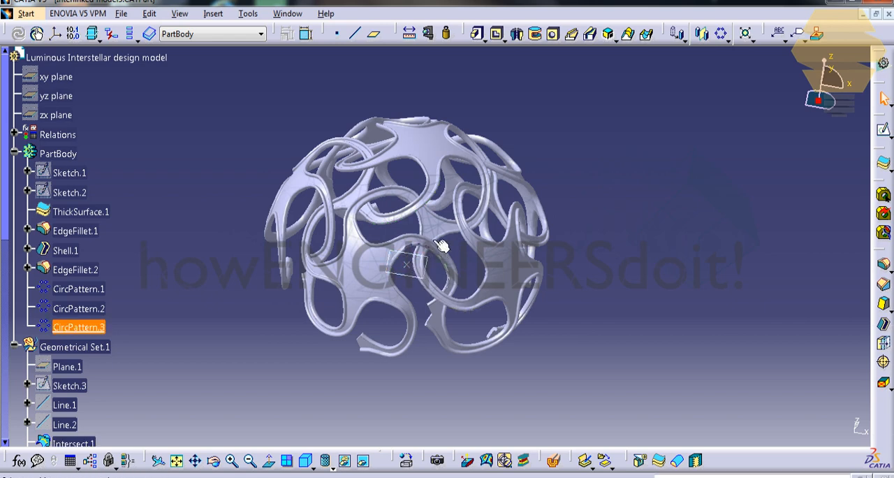
pyautogui.moveTo(441, 244); pyautogui.dragTo(529, 181)
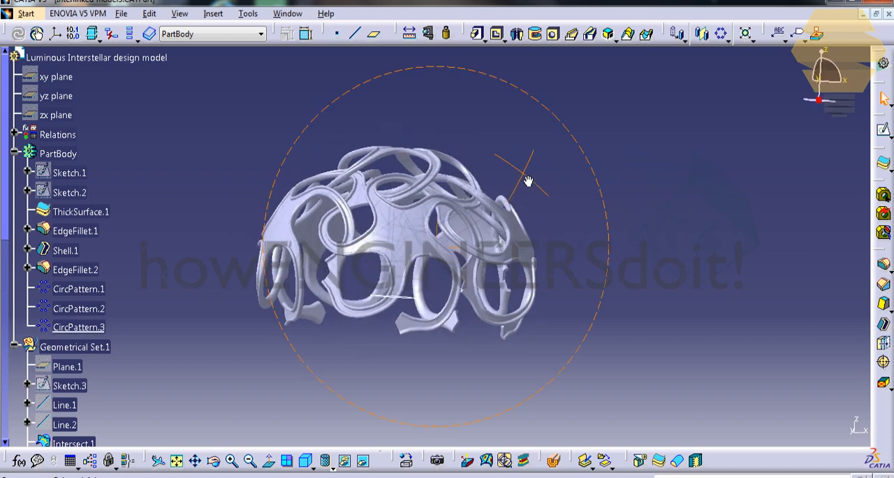
pyautogui.moveTo(529, 182); pyautogui.dragTo(622, 216)
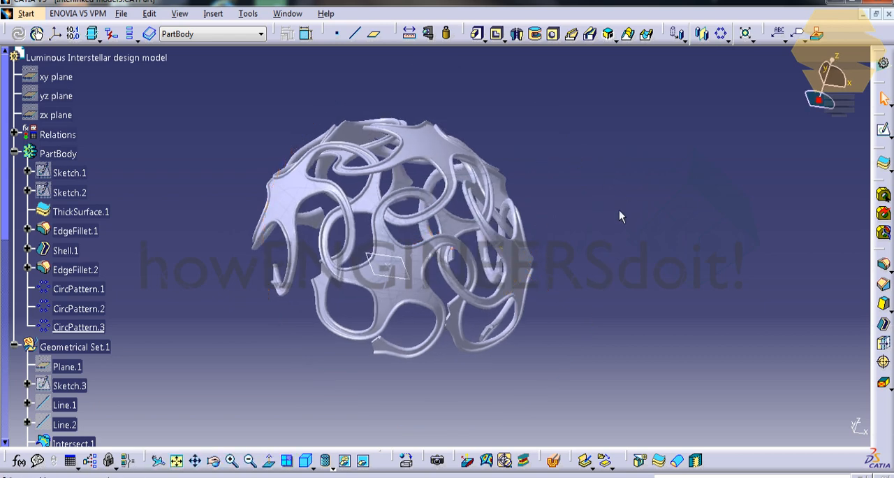
pyautogui.click(29, 13)
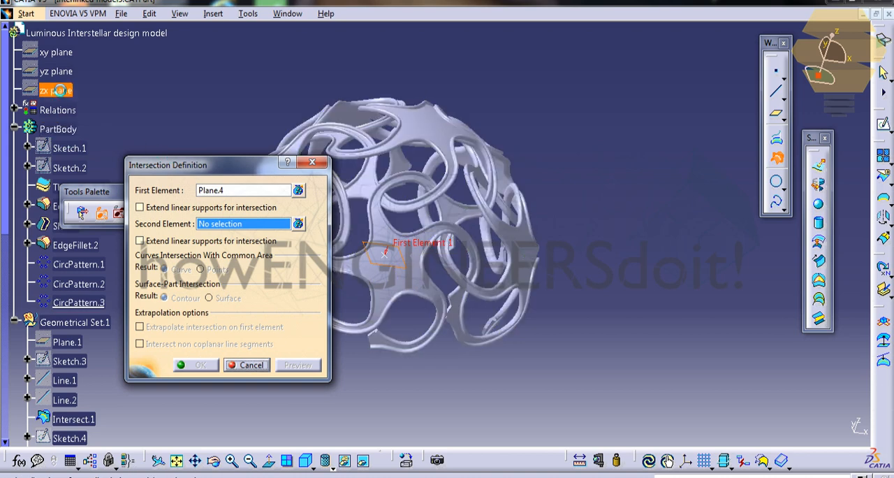
# Intersect Plane.4 with the yz plane to form a line through the sphere.
pyautogui.click(55, 72)
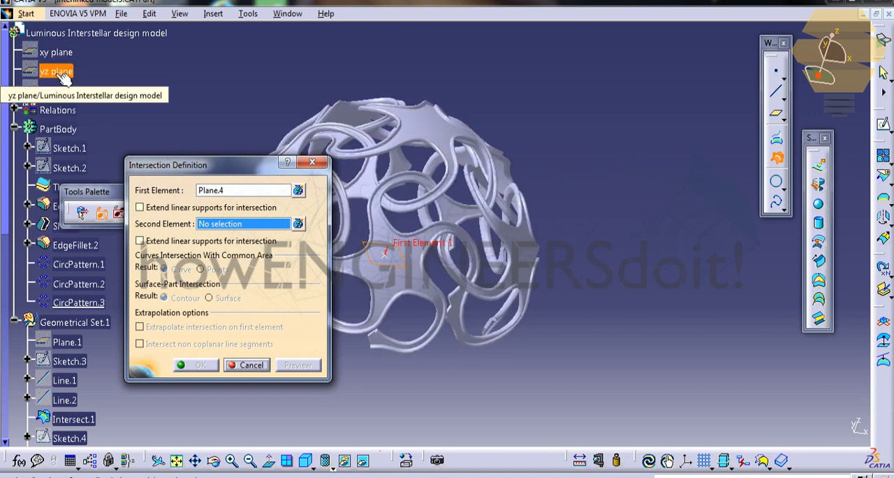
pyautogui.click(54, 70)
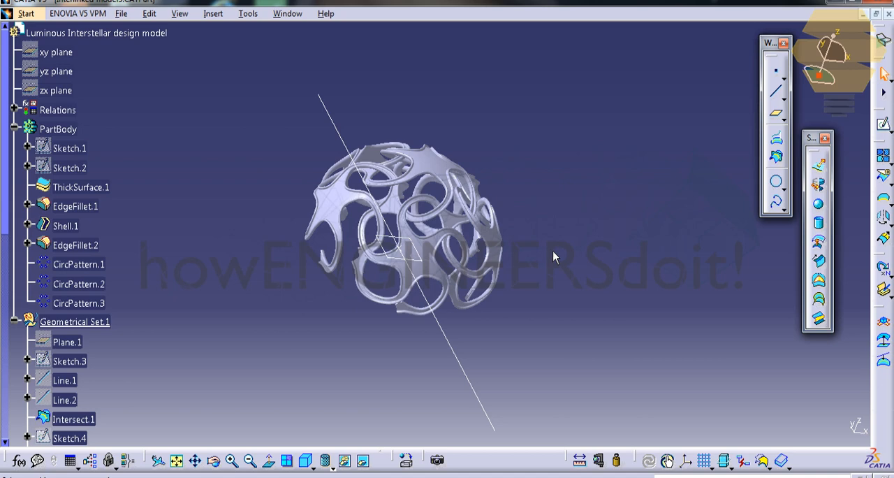
pyautogui.moveTo(442, 121)
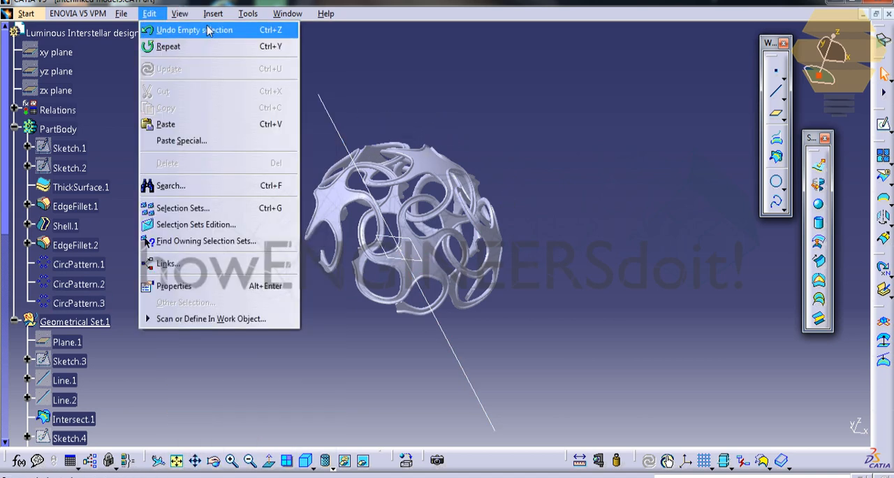
# Open CircPattern.4's definition, acknowledging the In Work Object warning.
pyautogui.click(220, 14)
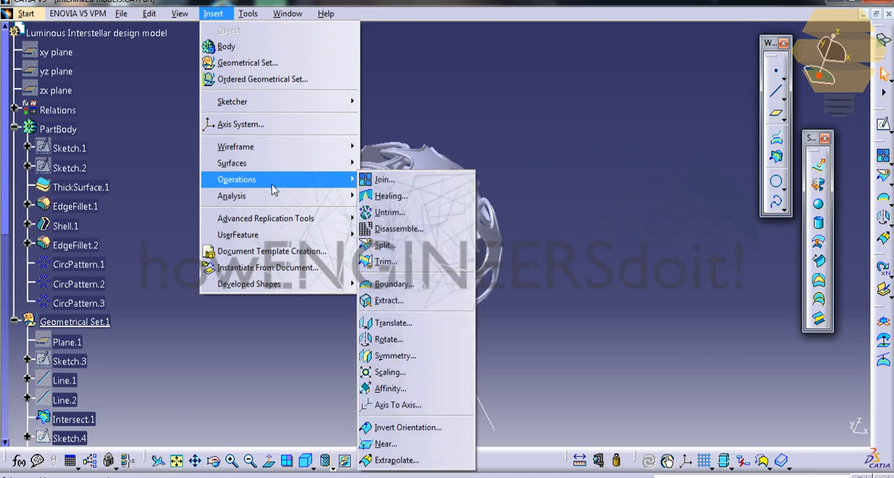
pyautogui.click(12, 16)
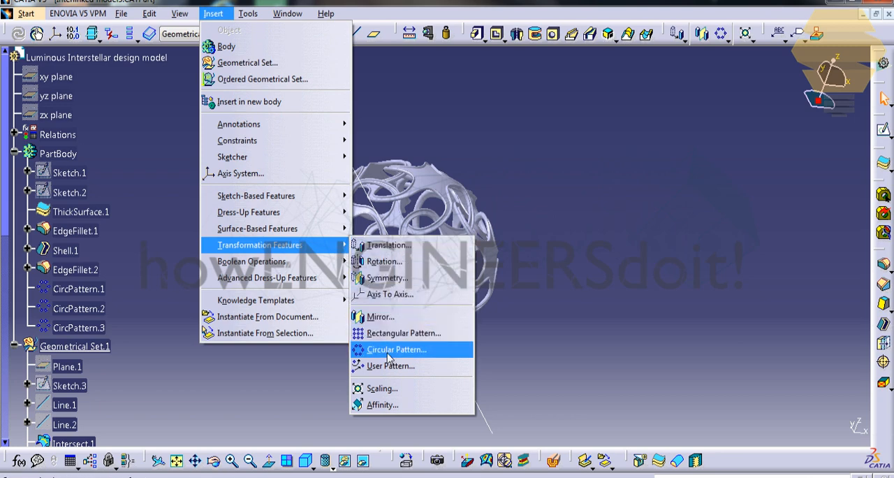
pyautogui.moveTo(393, 355)
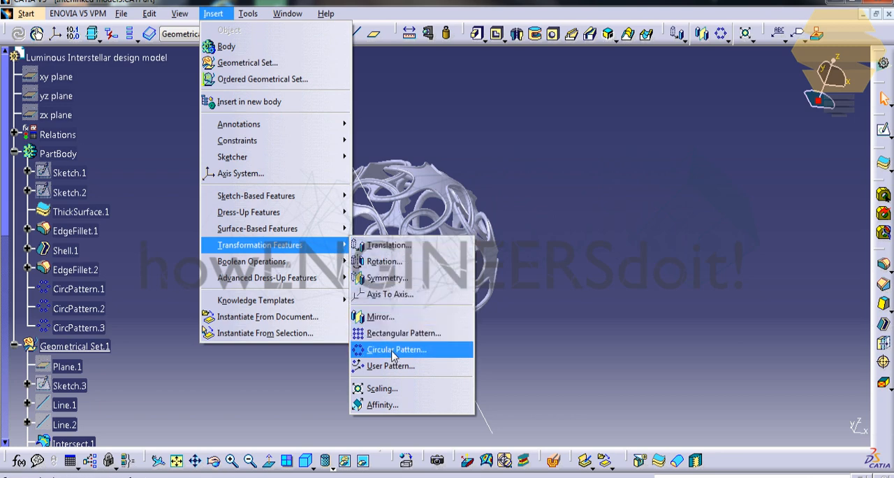
pyautogui.click(397, 349)
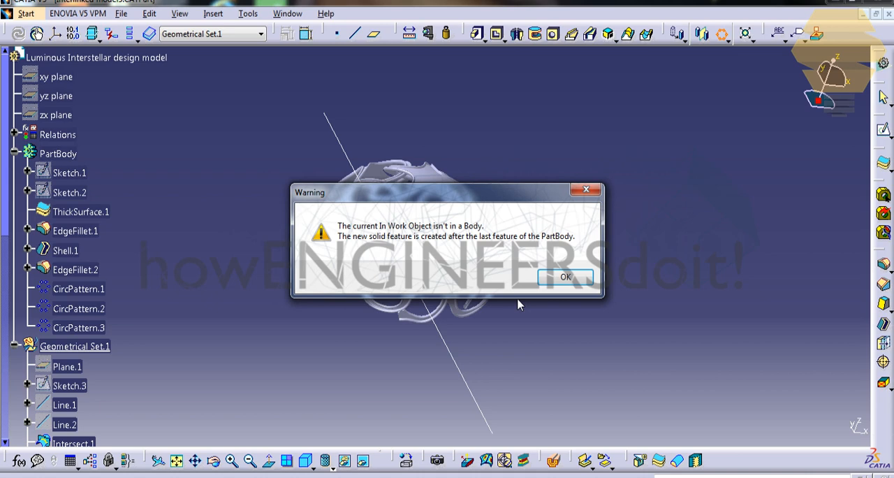
pyautogui.click(565, 277)
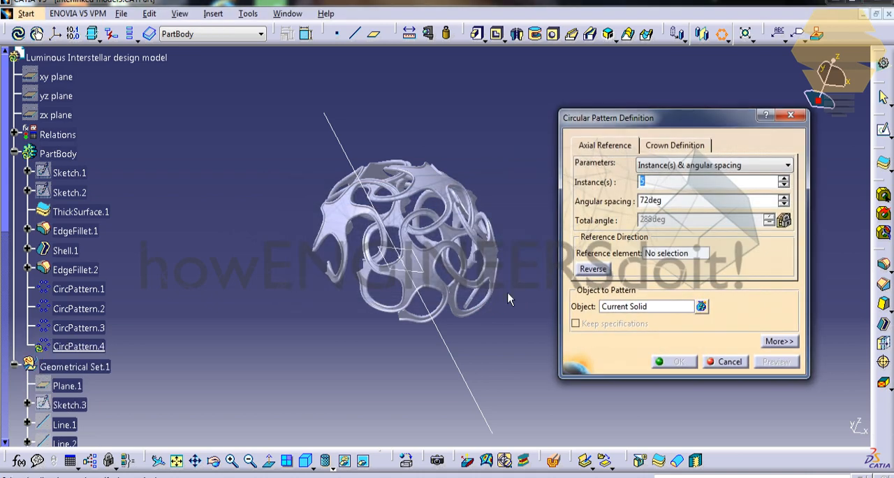
# Pattern the solid as 2 instances at 180deg about the Intersect.2 edge.
pyautogui.click(705, 201)
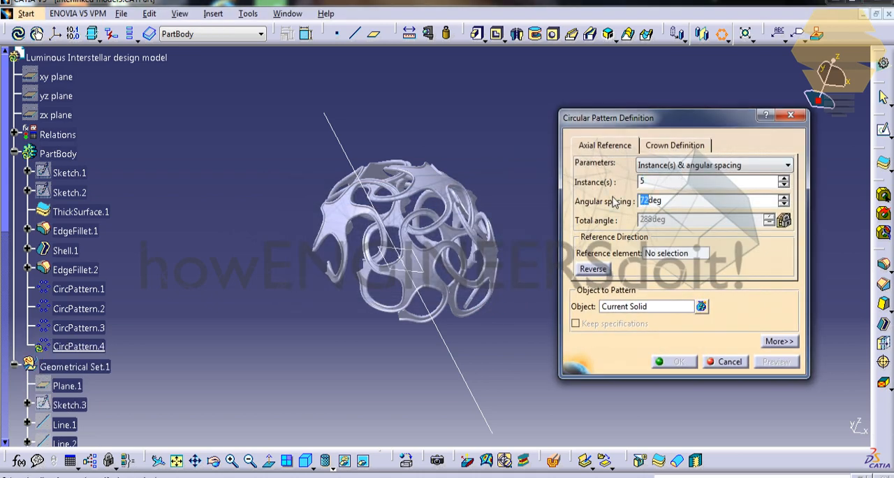
pyautogui.write('180deg')
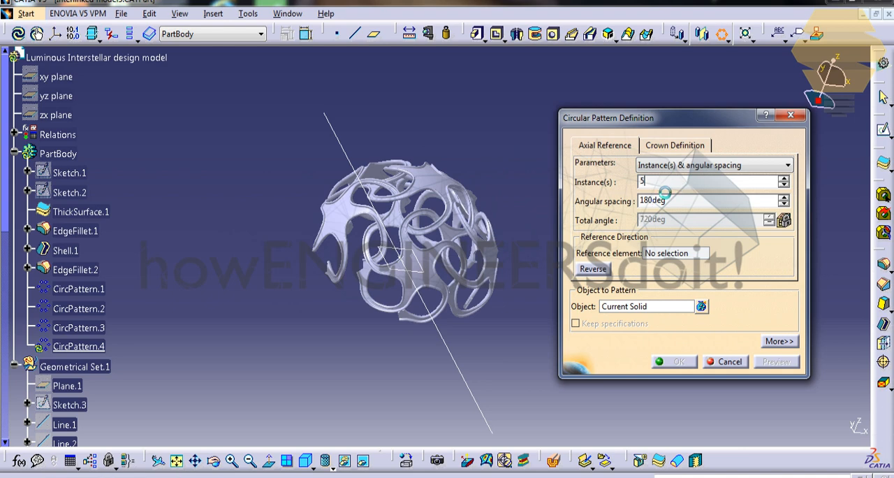
pyautogui.write('2')
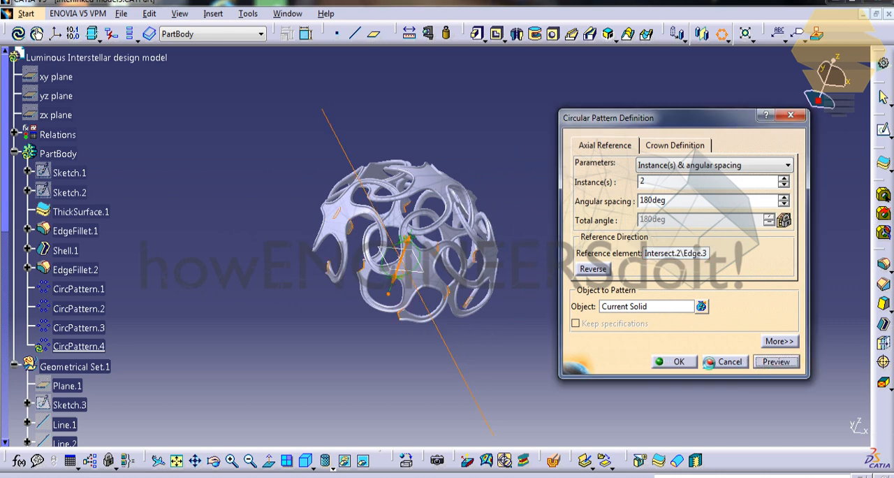
pyautogui.moveTo(520, 258)
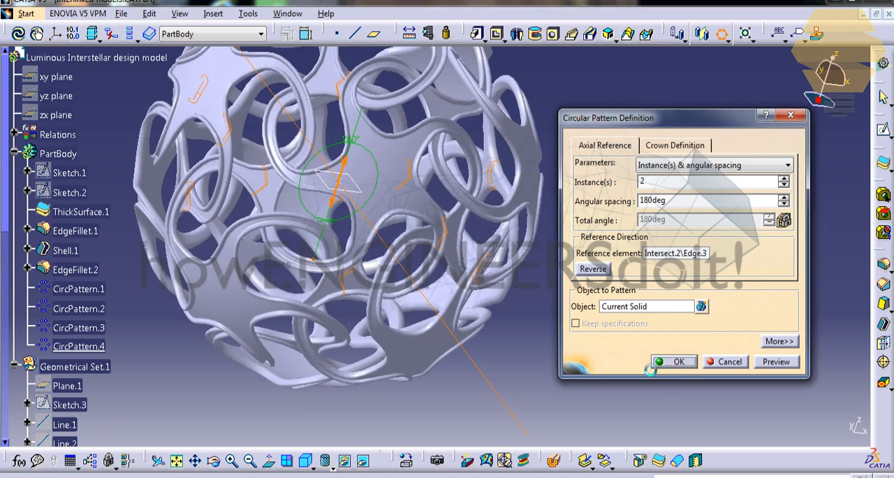
pyautogui.click(681, 362)
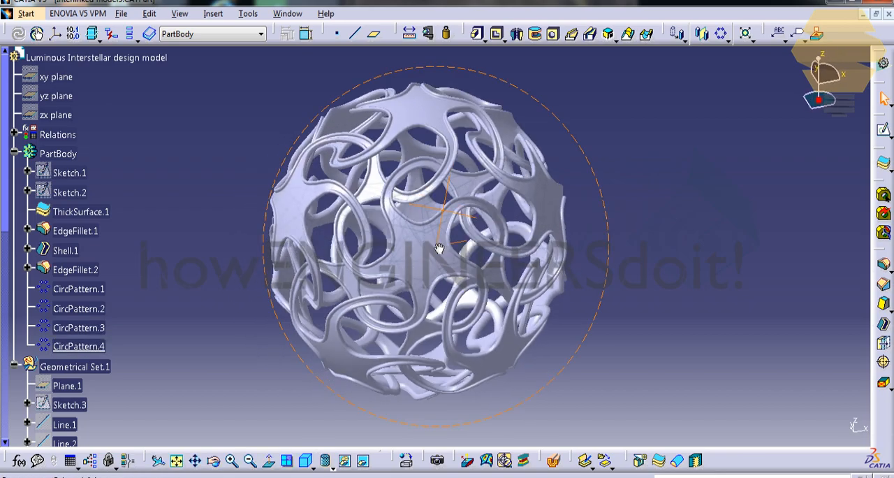
pyautogui.moveTo(441, 248); pyautogui.dragTo(596, 175)
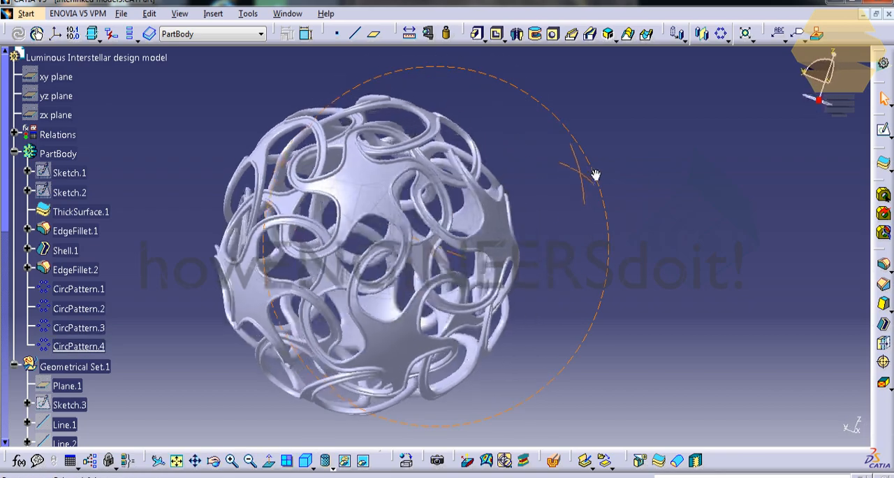
pyautogui.moveTo(596, 175); pyautogui.dragTo(266, 306)
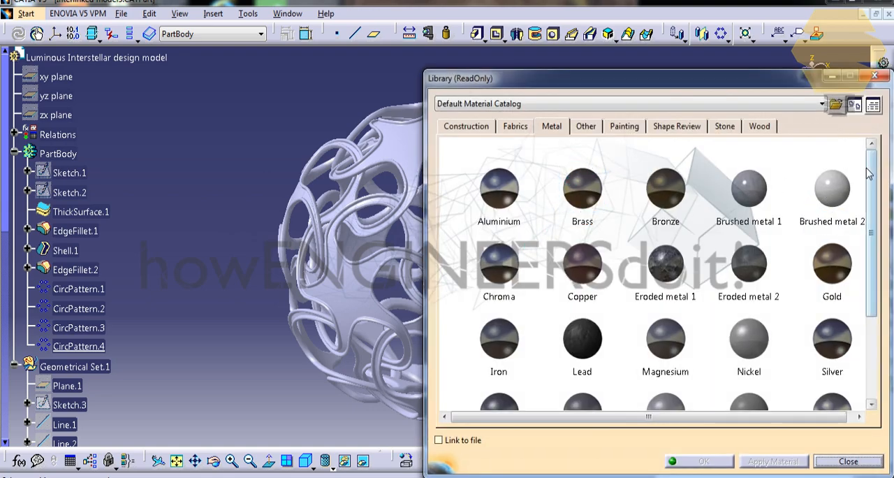
# Apply Iron from the Metal library to the sphere's PartBody.
pyautogui.scroll(-3)
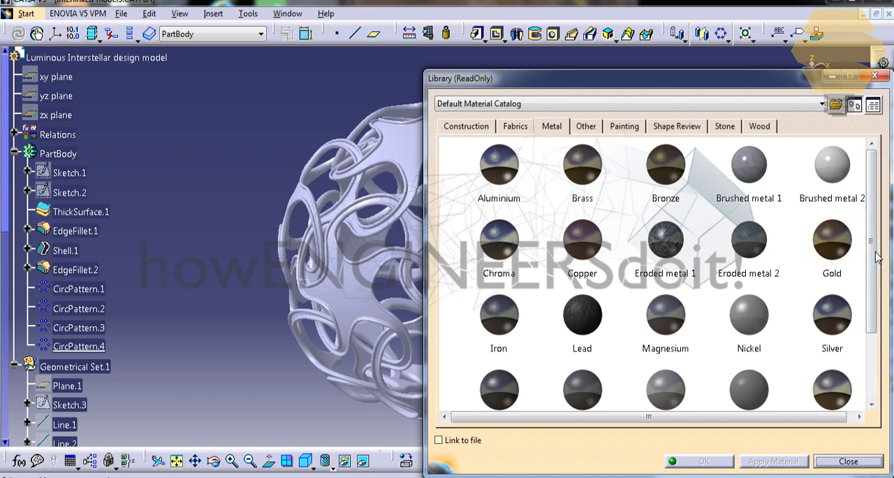
pyautogui.scroll(-3)
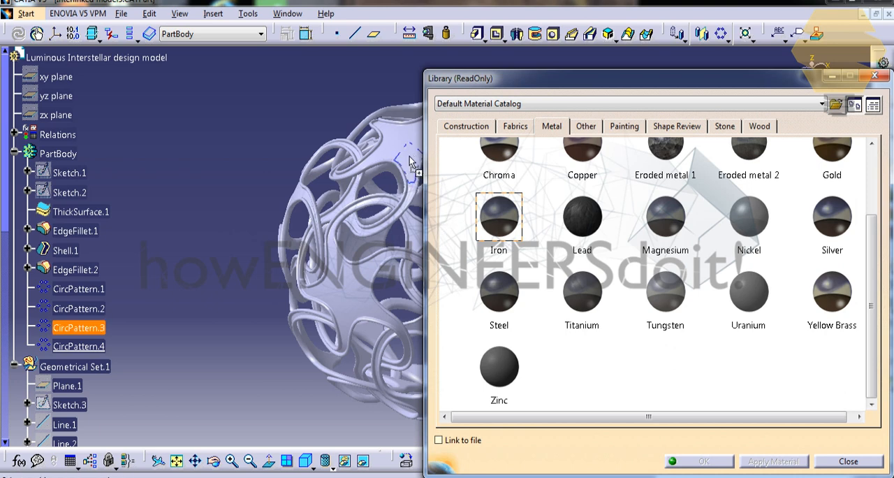
pyautogui.click(773, 461)
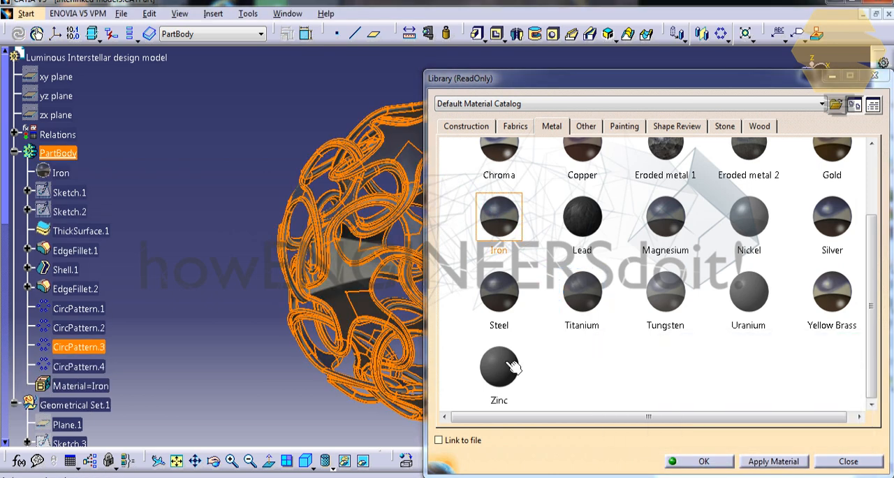
pyautogui.click(773, 461)
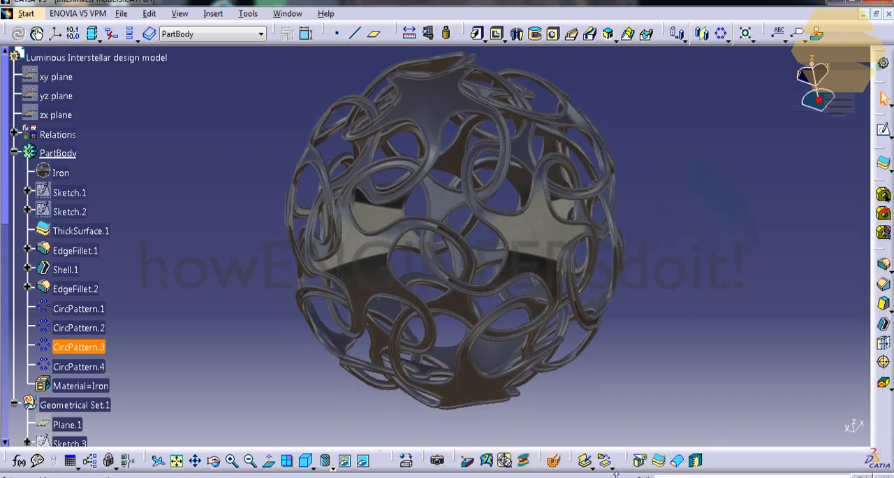
pyautogui.moveTo(438, 459)
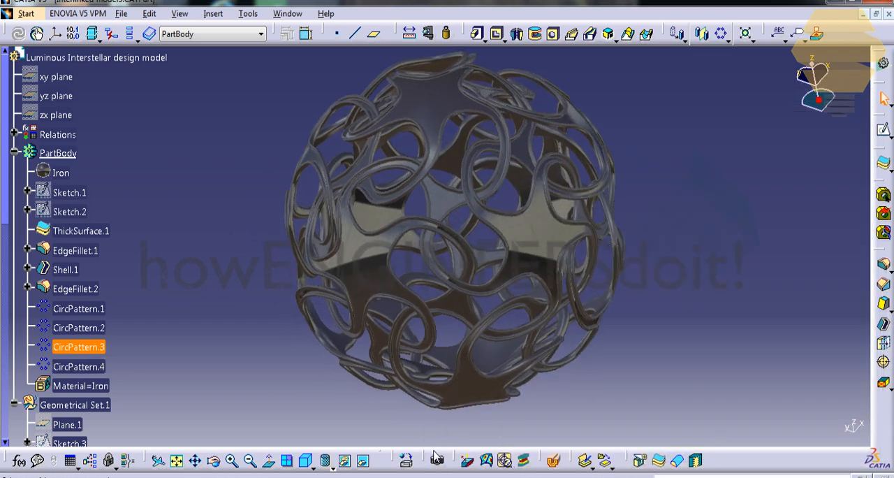
pyautogui.click(438, 460)
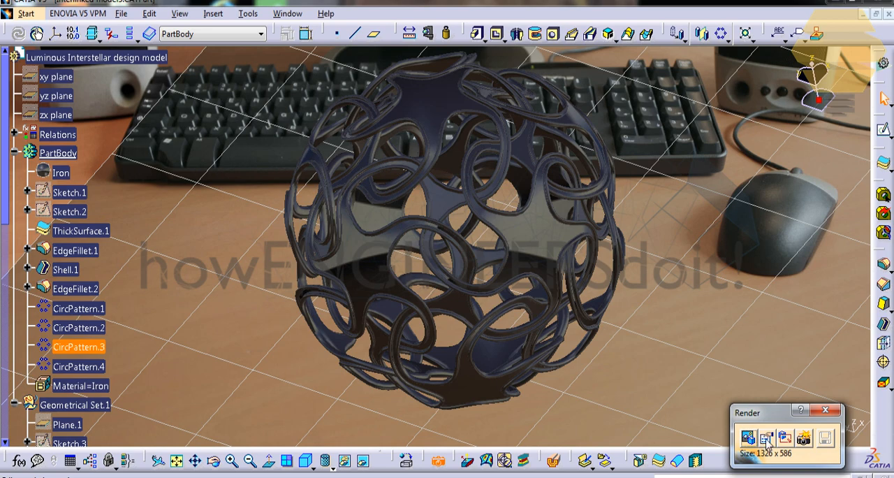
# Set rendering quality to High and browse scenes, keeping the desk background.
pyautogui.click(764, 434)
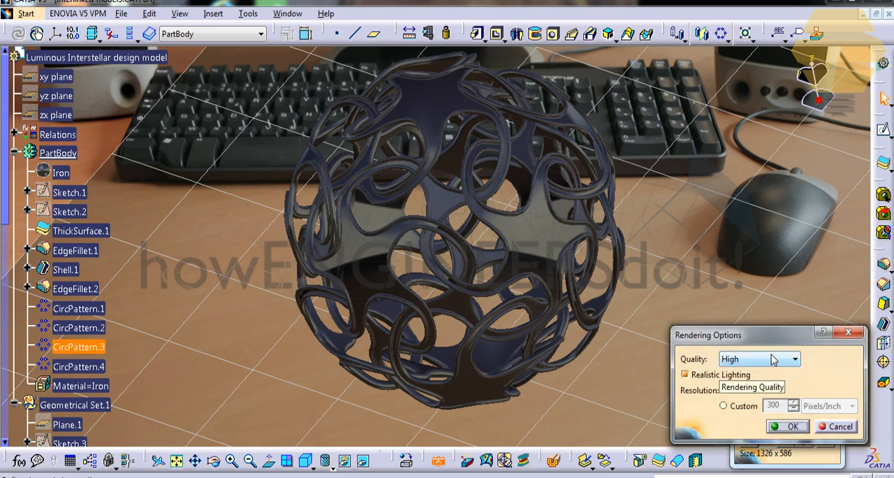
pyautogui.click(789, 426)
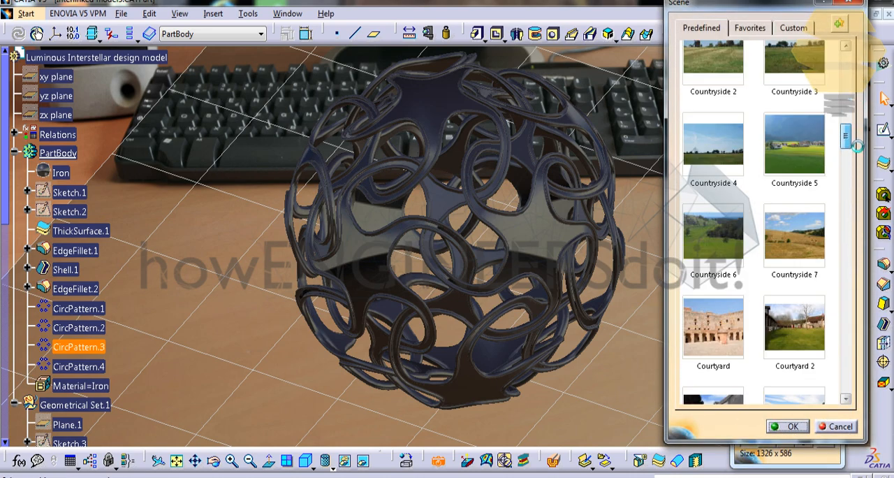
pyautogui.scroll(-3)
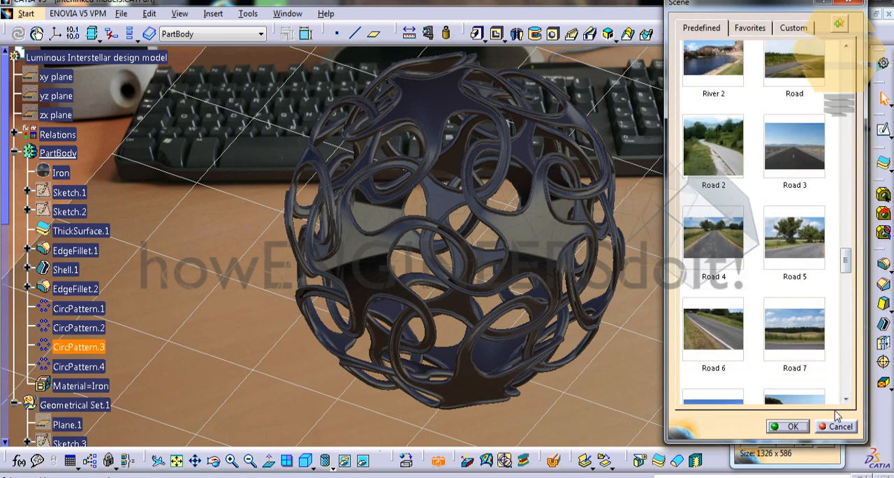
pyautogui.click(788, 426)
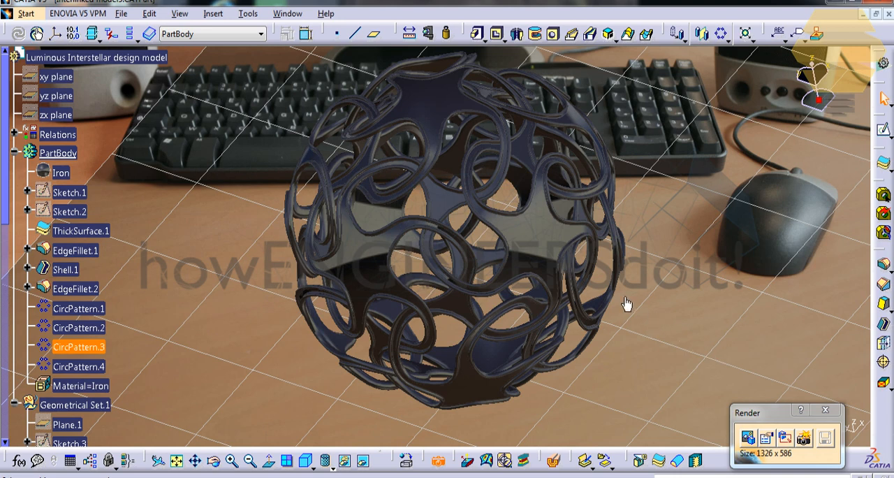
pyautogui.moveTo(194, 201)
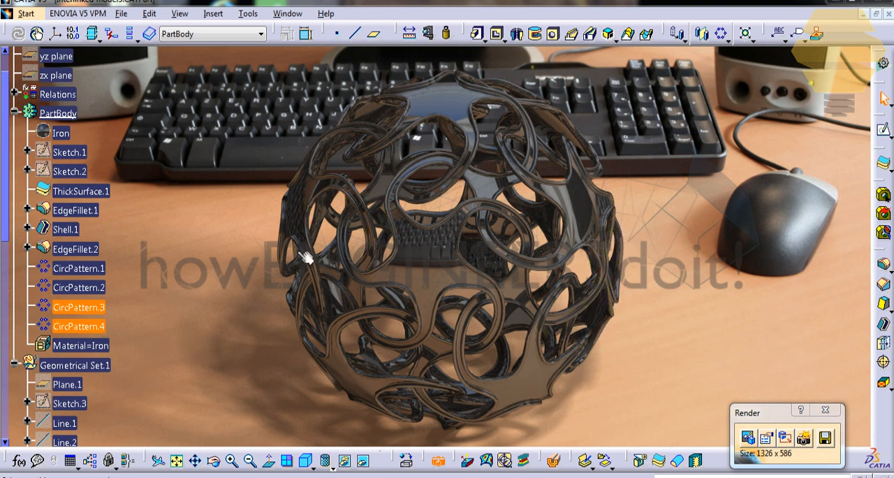
pyautogui.moveTo(391, 430)
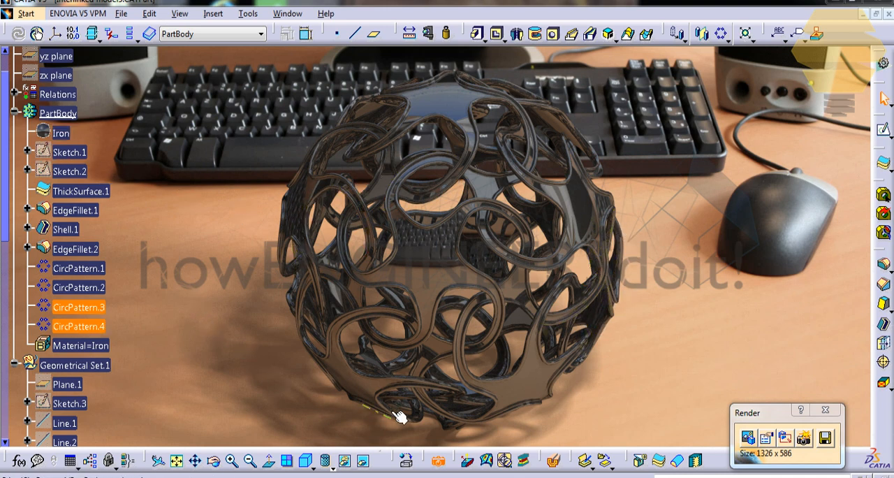